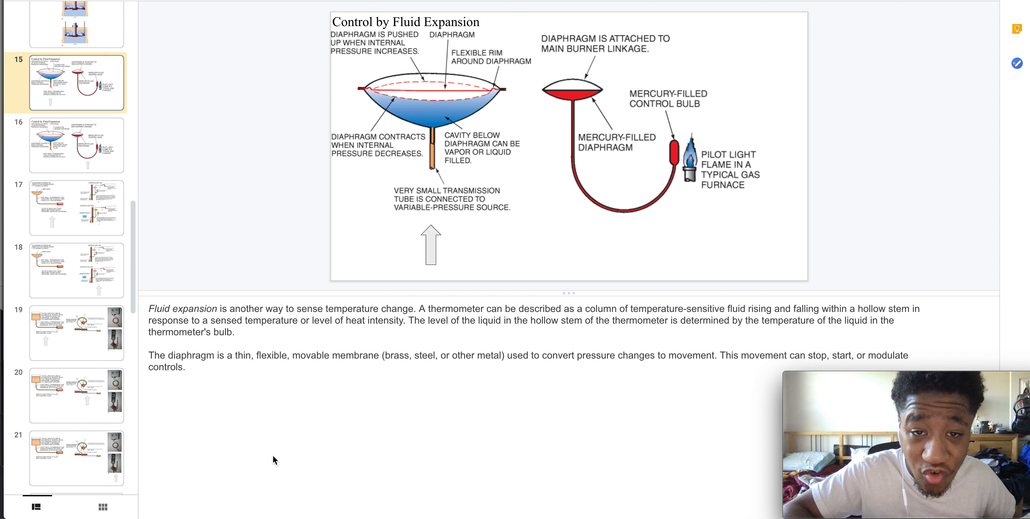
{"action": "mouse_move", "coordinate": [418, 29]}
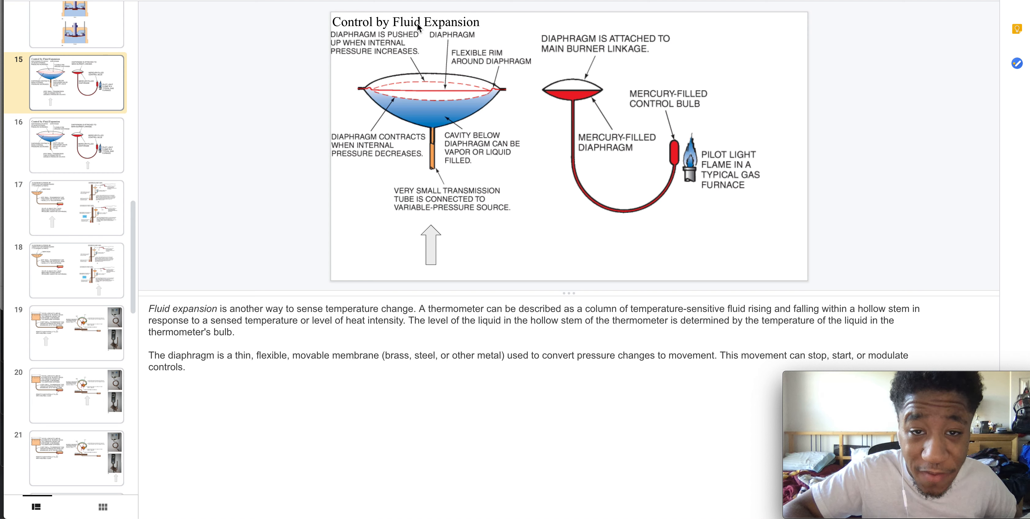
{"action": "mouse_move", "coordinate": [386, 131]}
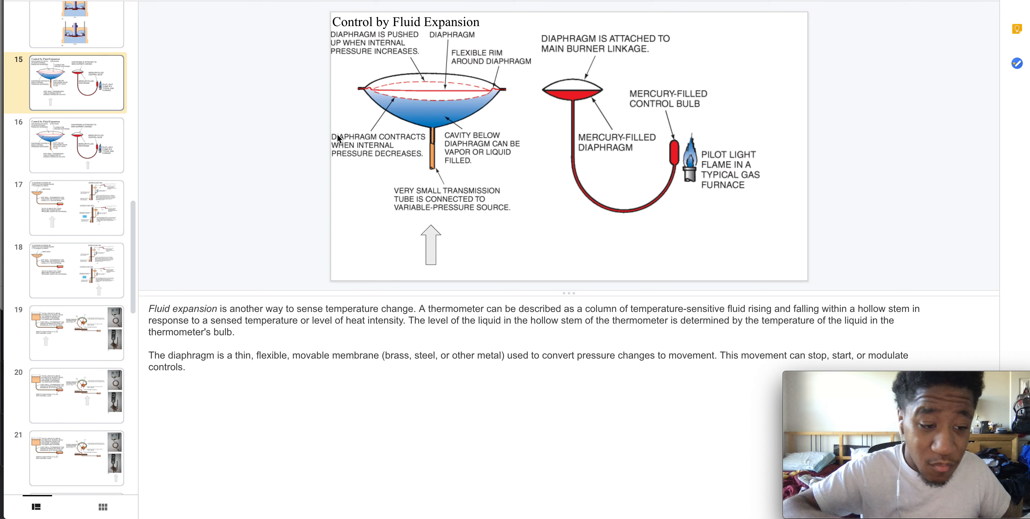
- Advance to slide 16, whose notes cover the mercury-filled bulb near the pilot flame
{"action": "left_click", "coordinate": [77, 145]}
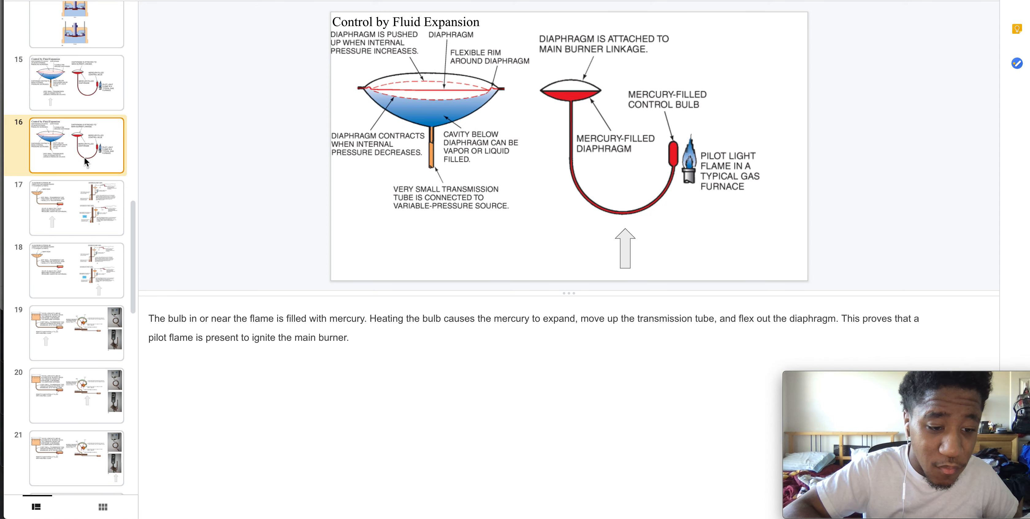
{"action": "mouse_move", "coordinate": [185, 321]}
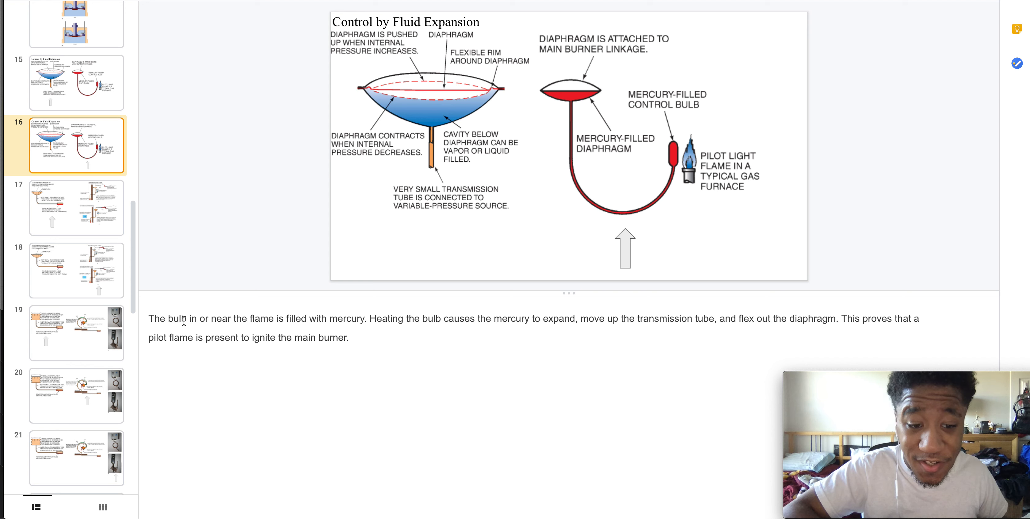
{"action": "mouse_move", "coordinate": [182, 328]}
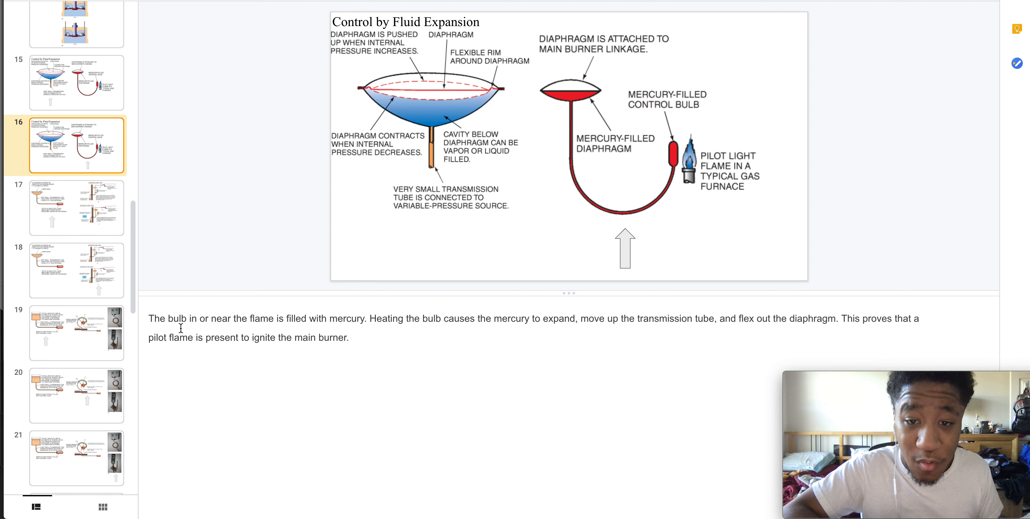
{"action": "mouse_move", "coordinate": [171, 251]}
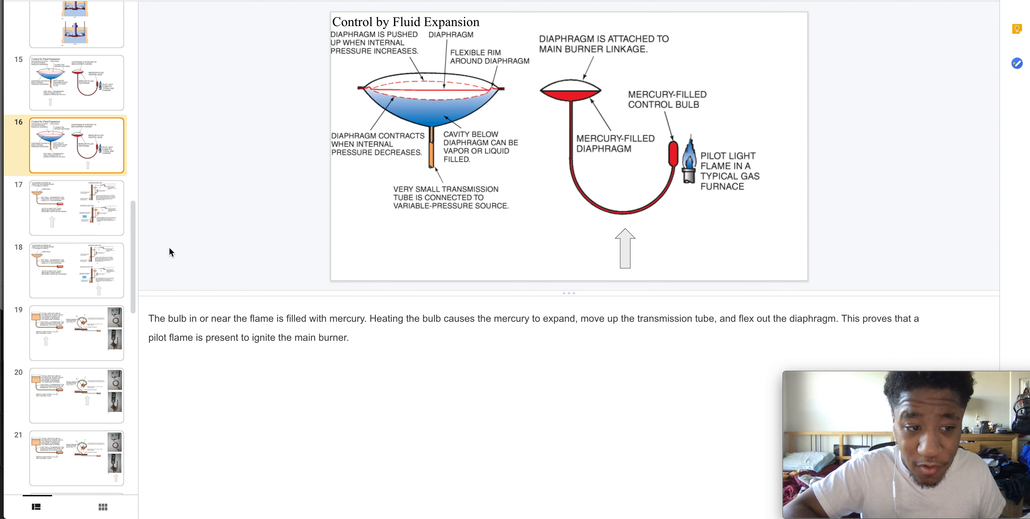
- Advance to slide 17 on the bulb partially filled with a volatile liquid
{"action": "left_click", "coordinate": [77, 207]}
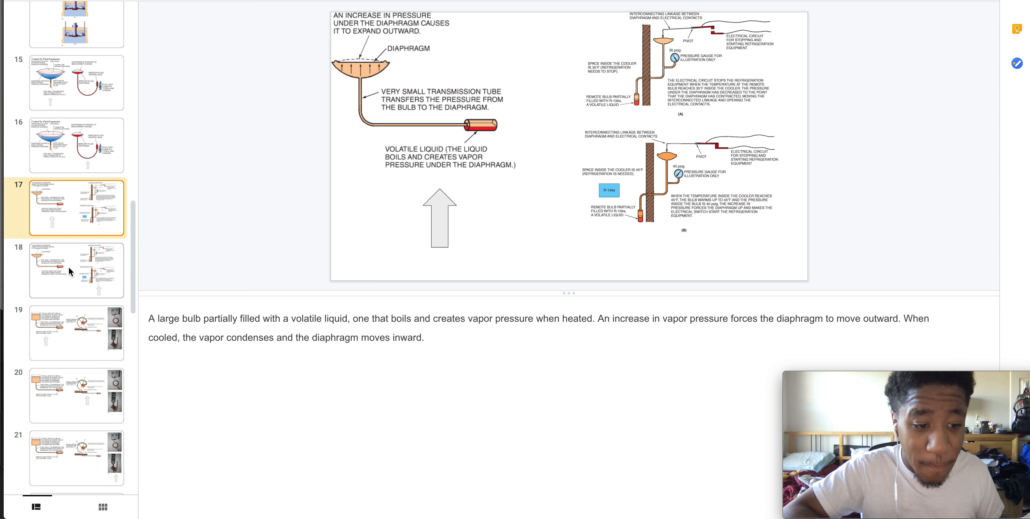
- Advance to slide 18 on the remote bulb and place the cursor in its speaker notes
{"action": "left_click", "coordinate": [77, 270]}
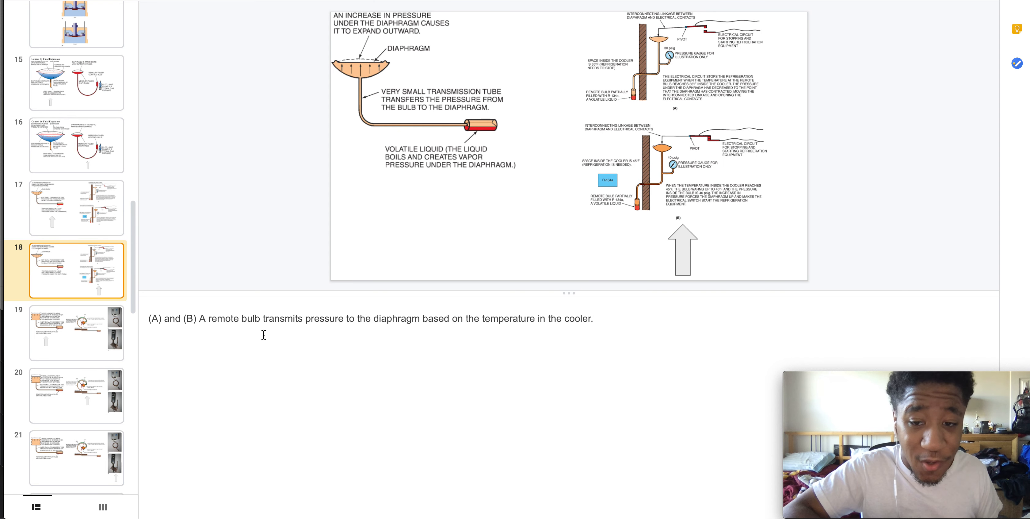
{"action": "mouse_move", "coordinate": [269, 345]}
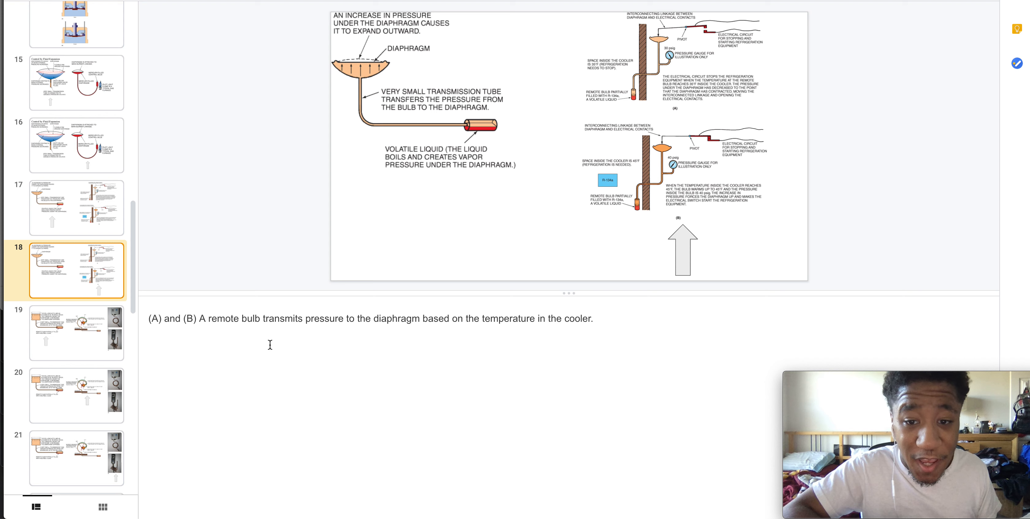
{"action": "left_click", "coordinate": [149, 345]}
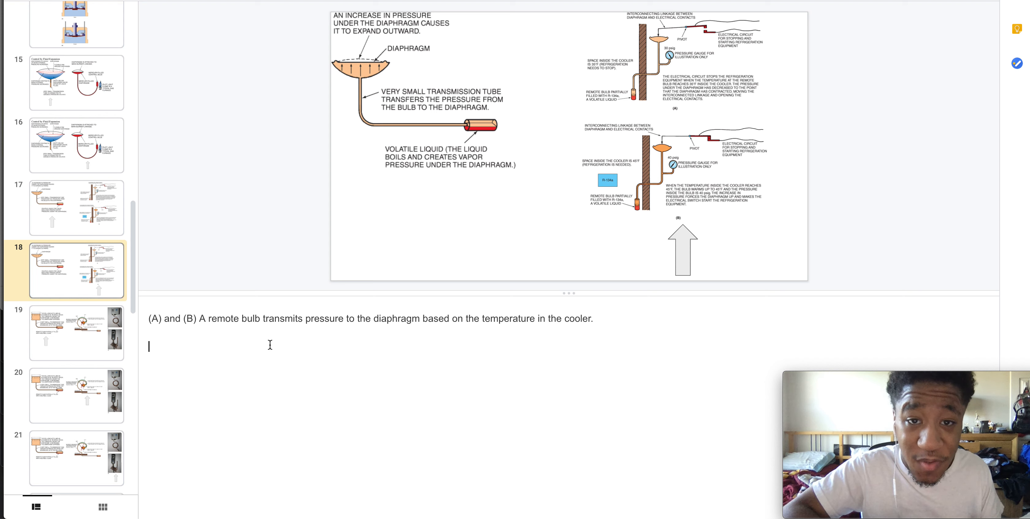